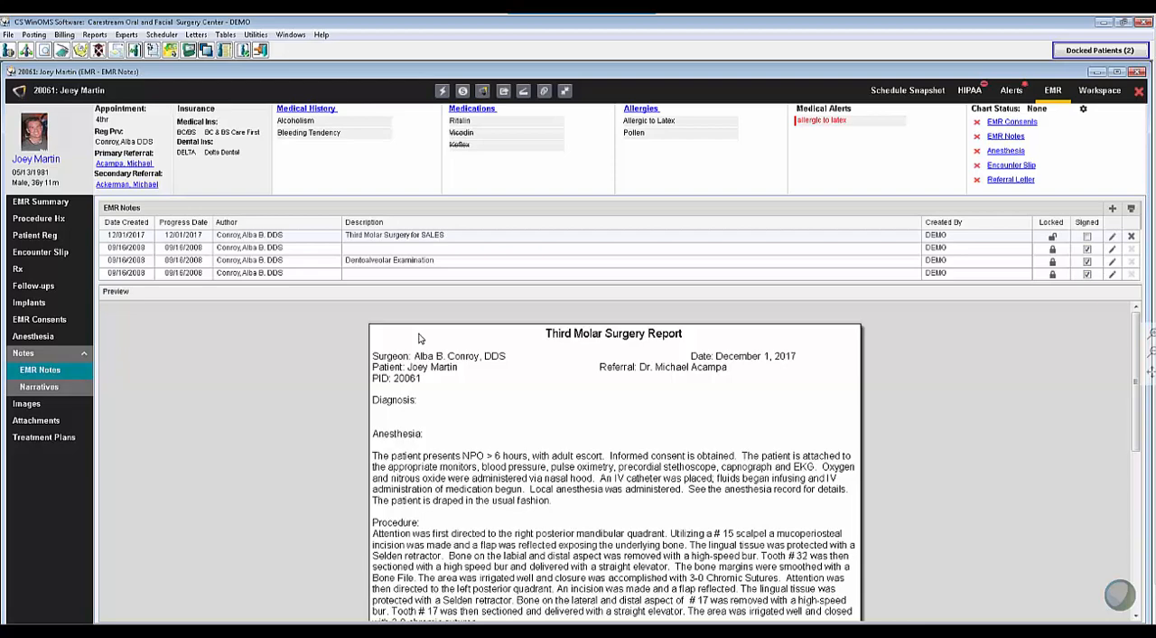
{"action": "mouse_move", "coordinate": [601, 377]}
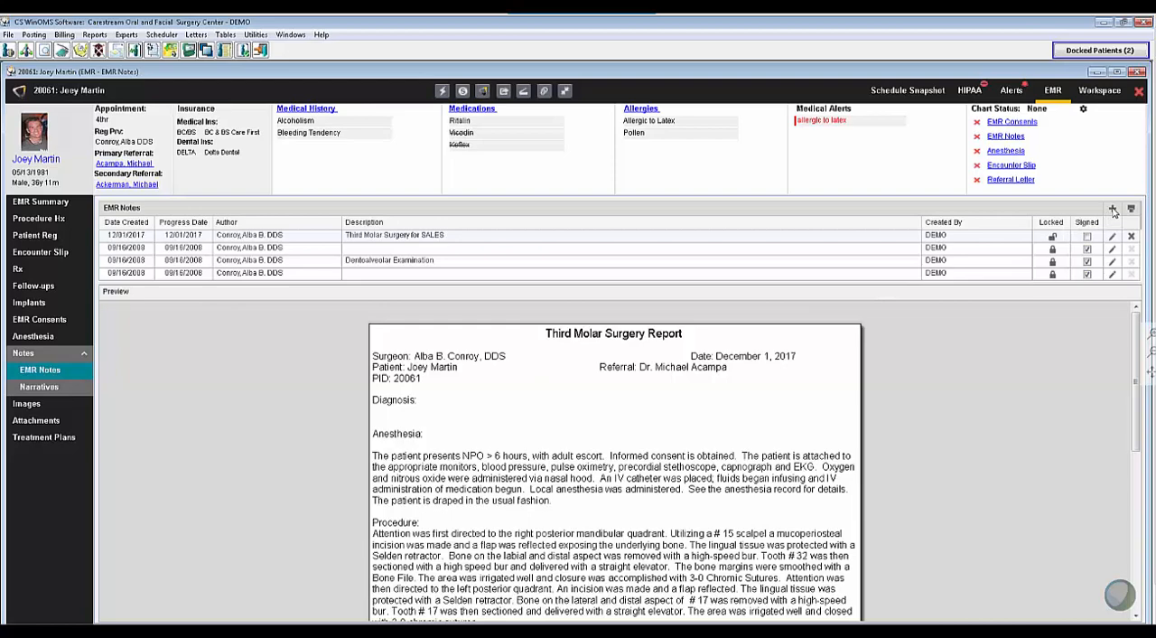
{"action": "left_click", "coordinate": [1113, 209]}
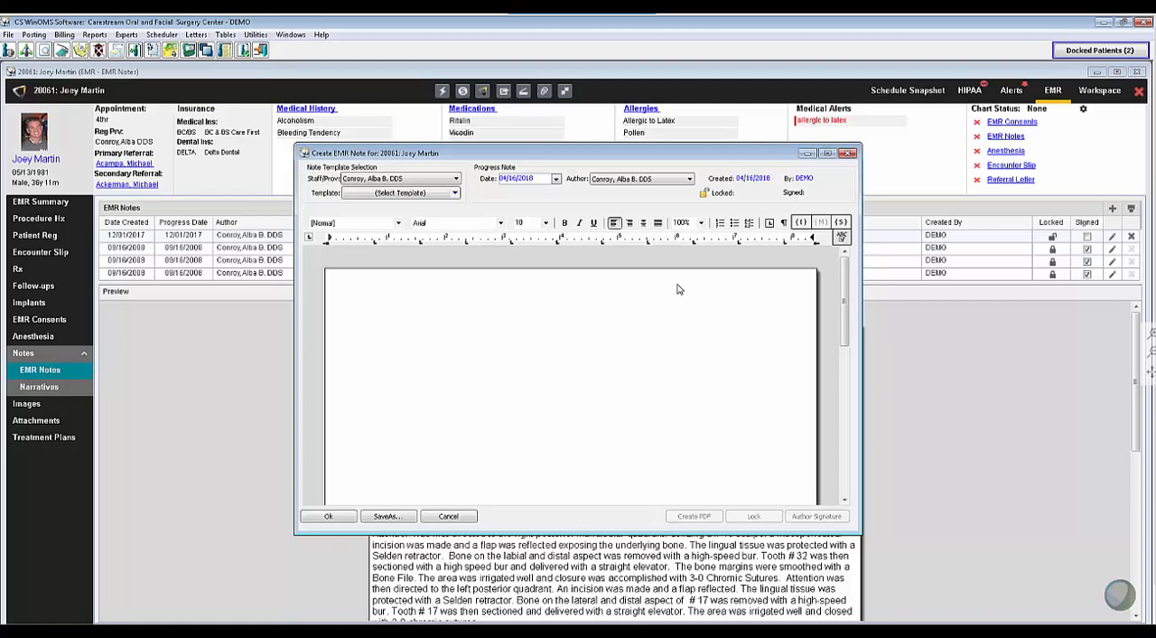
{"action": "mouse_move", "coordinate": [450, 208]}
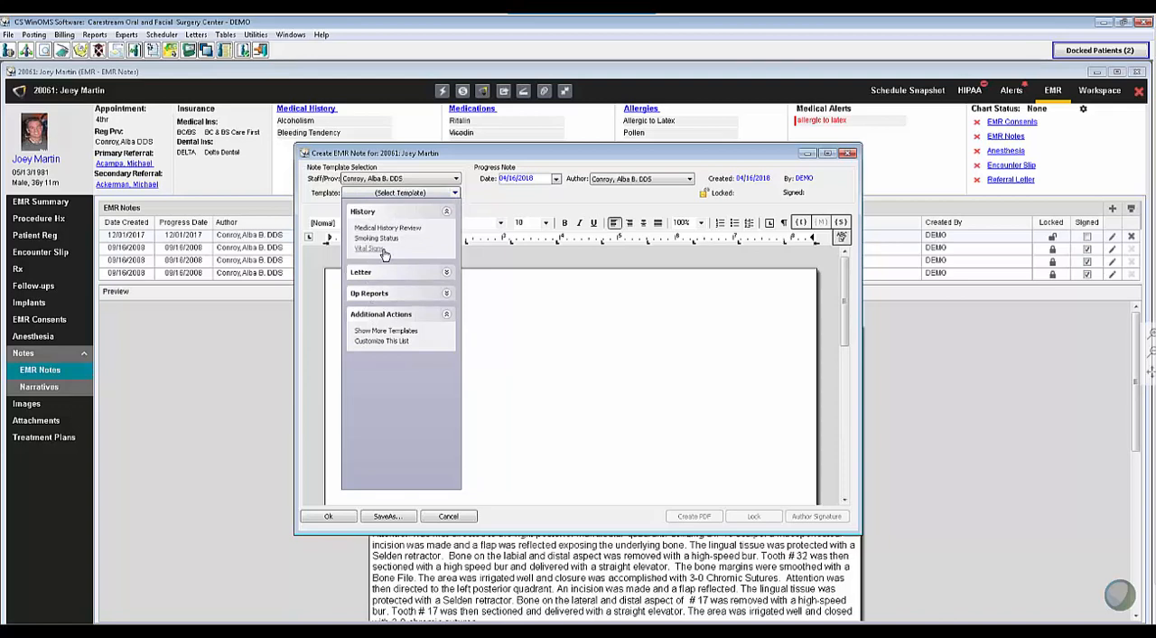
Step: Apply the Third Molar Surgery for SALES template from Op Reports to the note
{"action": "left_click", "coordinate": [368, 293]}
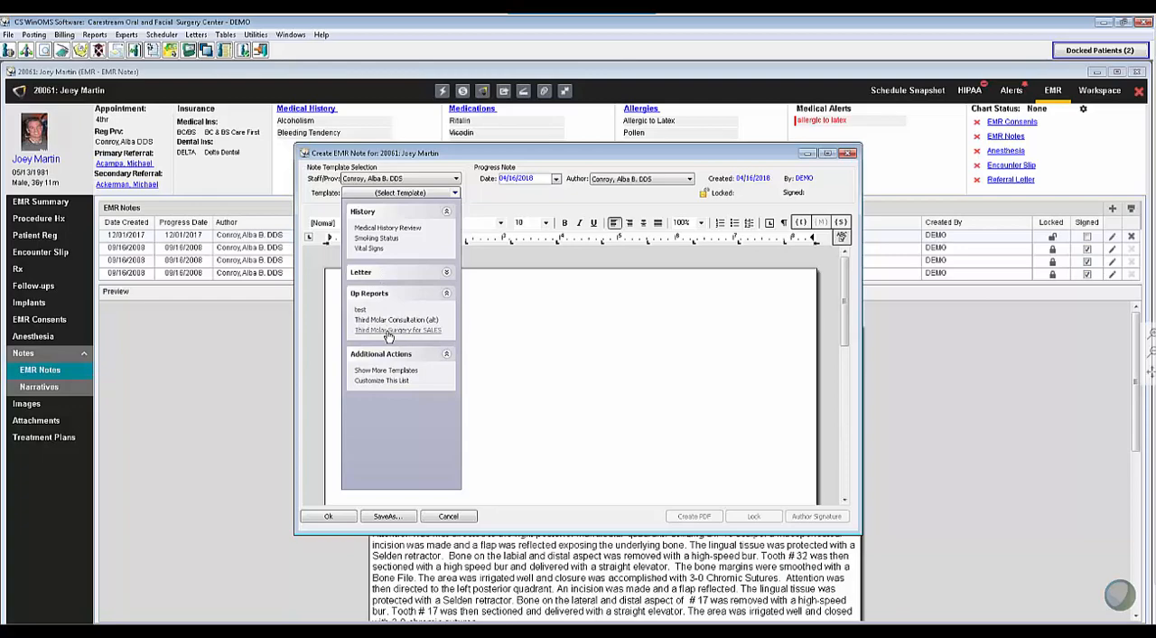
{"action": "left_click", "coordinate": [396, 330]}
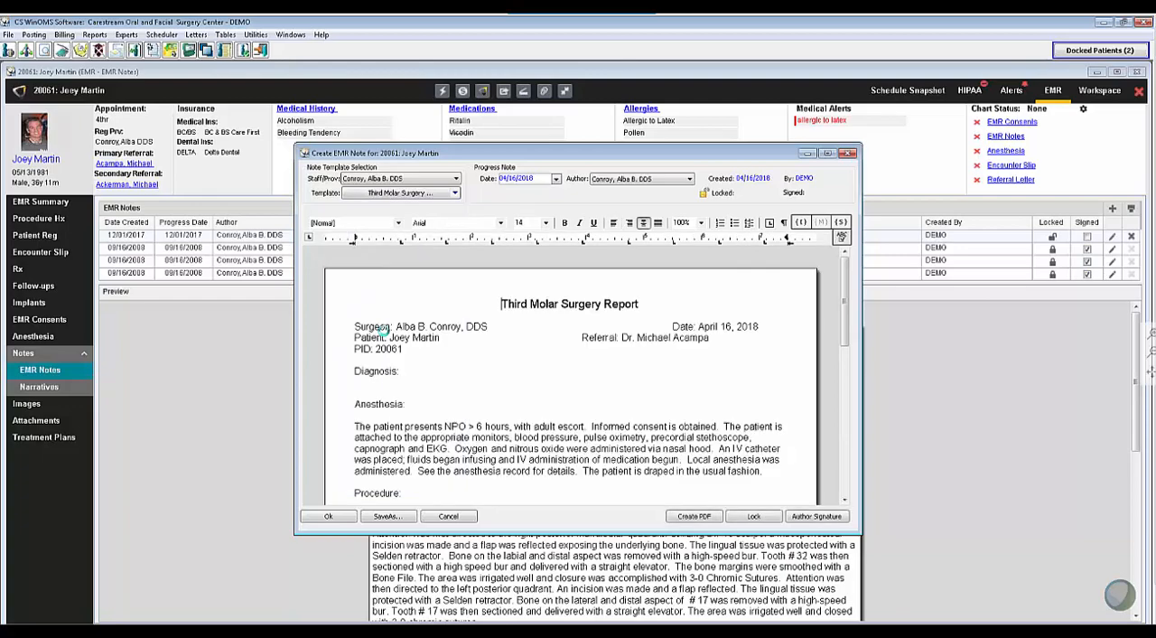
{"action": "mouse_move", "coordinate": [409, 316]}
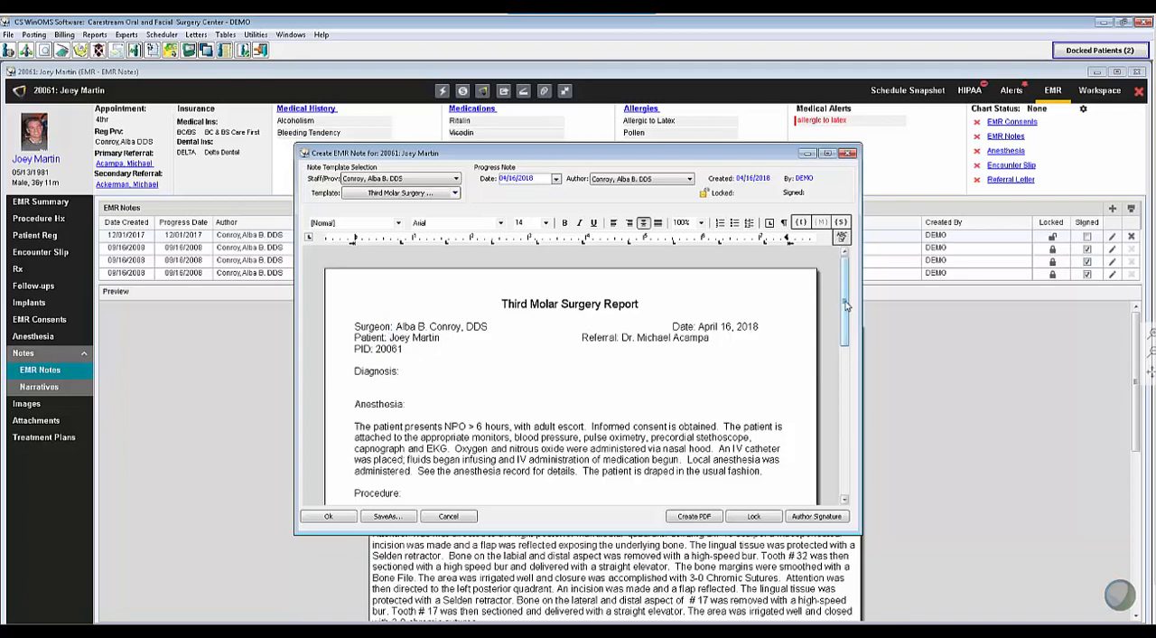
{"action": "scroll", "scroll_direction": "down", "scroll_amount": 3}
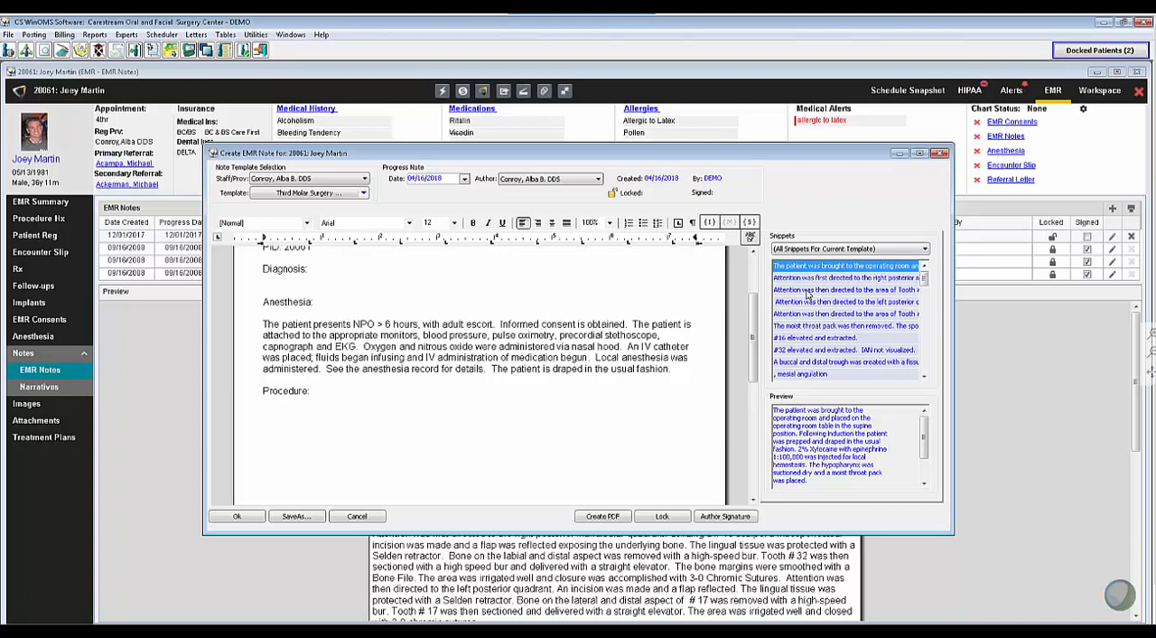
{"action": "mouse_move", "coordinate": [815, 265]}
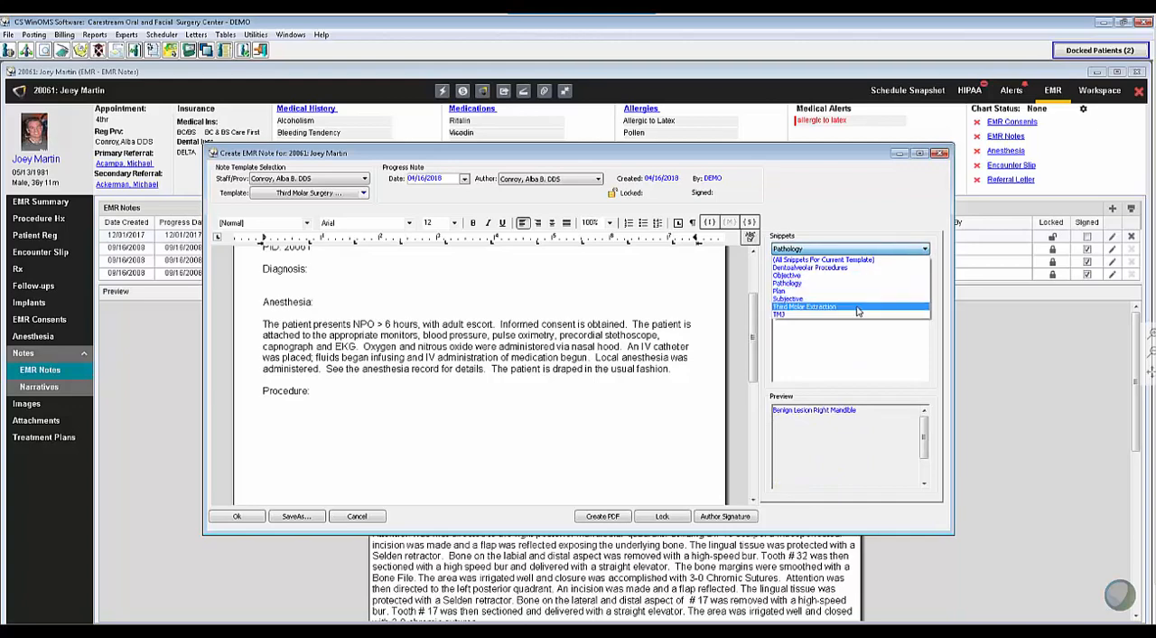
Step: Insert the first Third Molar Extraction snippet on patient preparation and local anesthesia under Procedure
{"action": "left_click", "coordinate": [803, 305]}
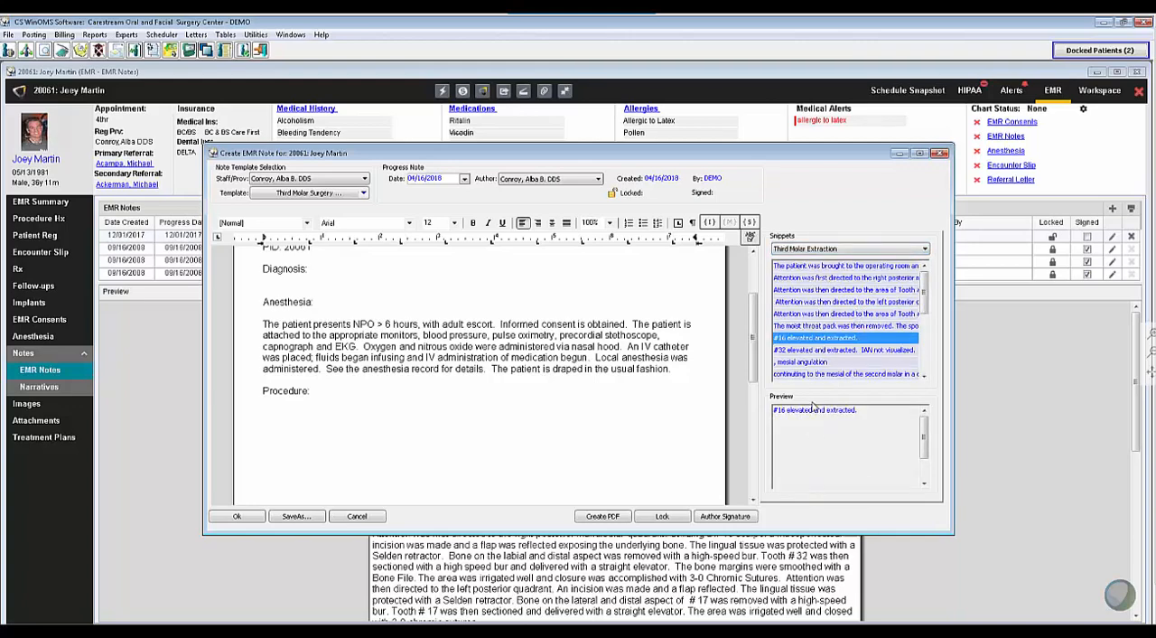
{"action": "mouse_move", "coordinate": [824, 426]}
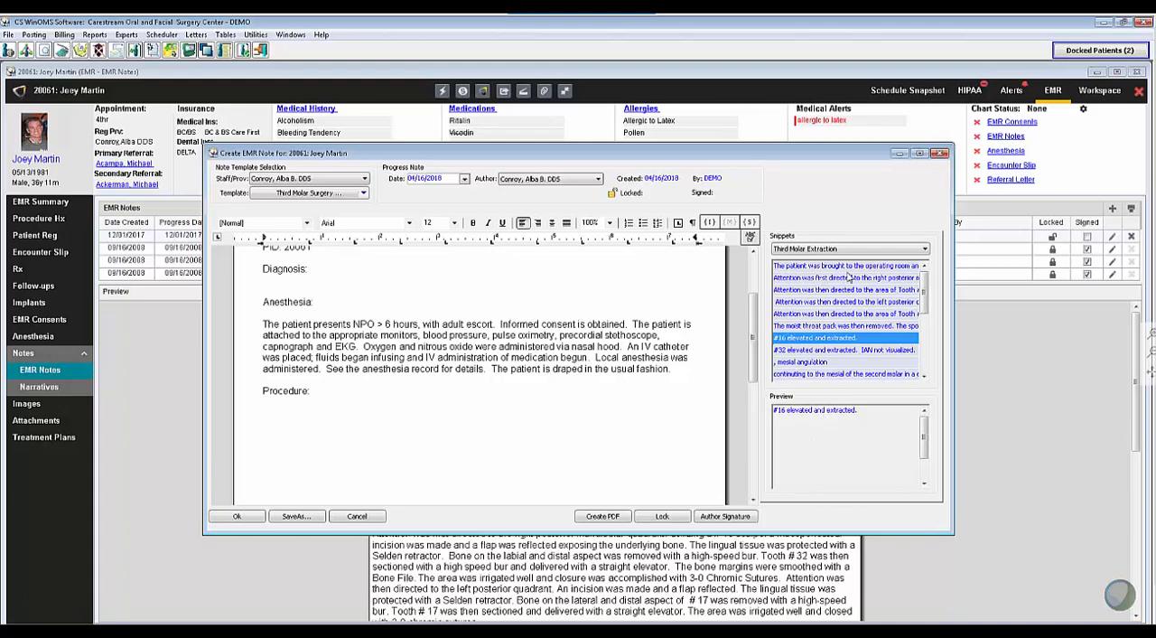
{"action": "double_click", "coordinate": [845, 265]}
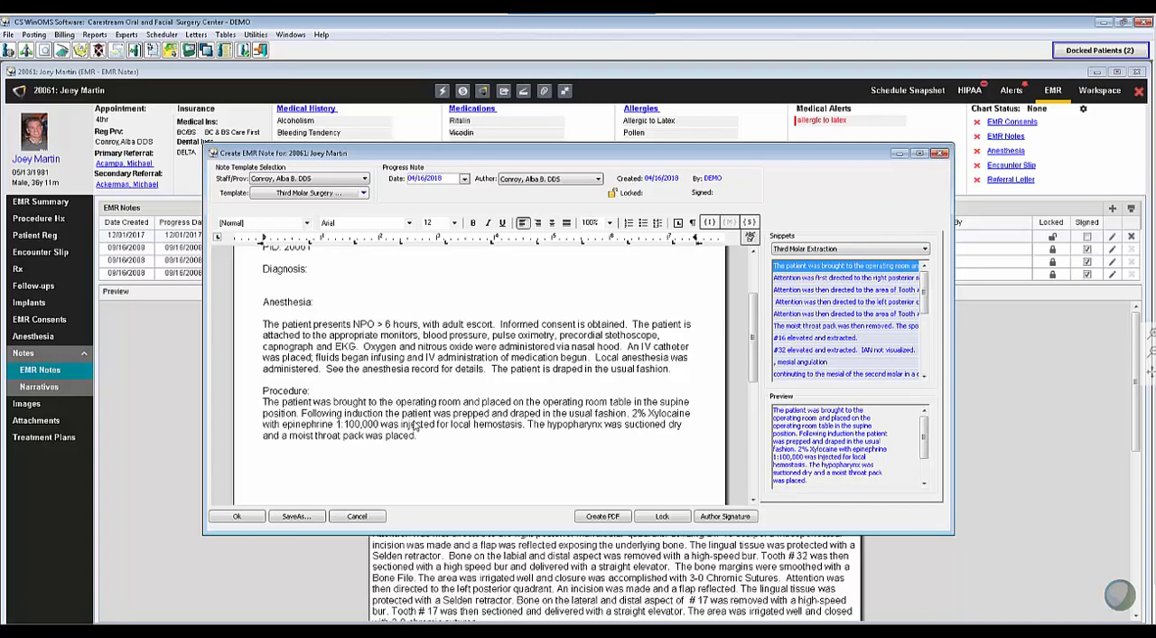
{"action": "mouse_move", "coordinate": [455, 442]}
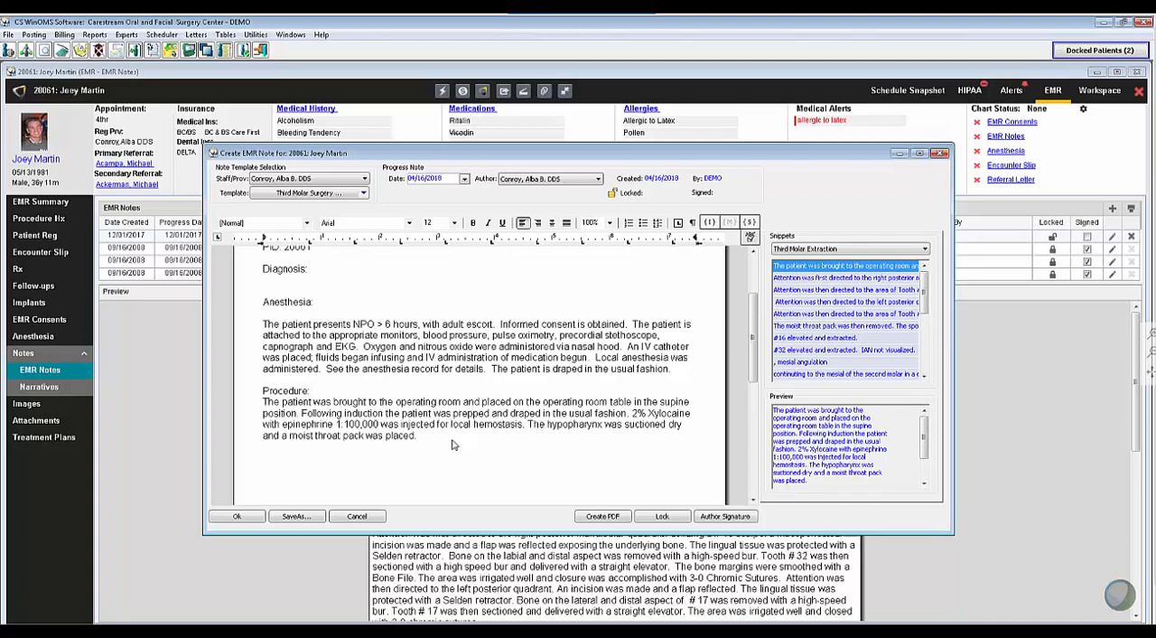
{"action": "mouse_move", "coordinate": [433, 443]}
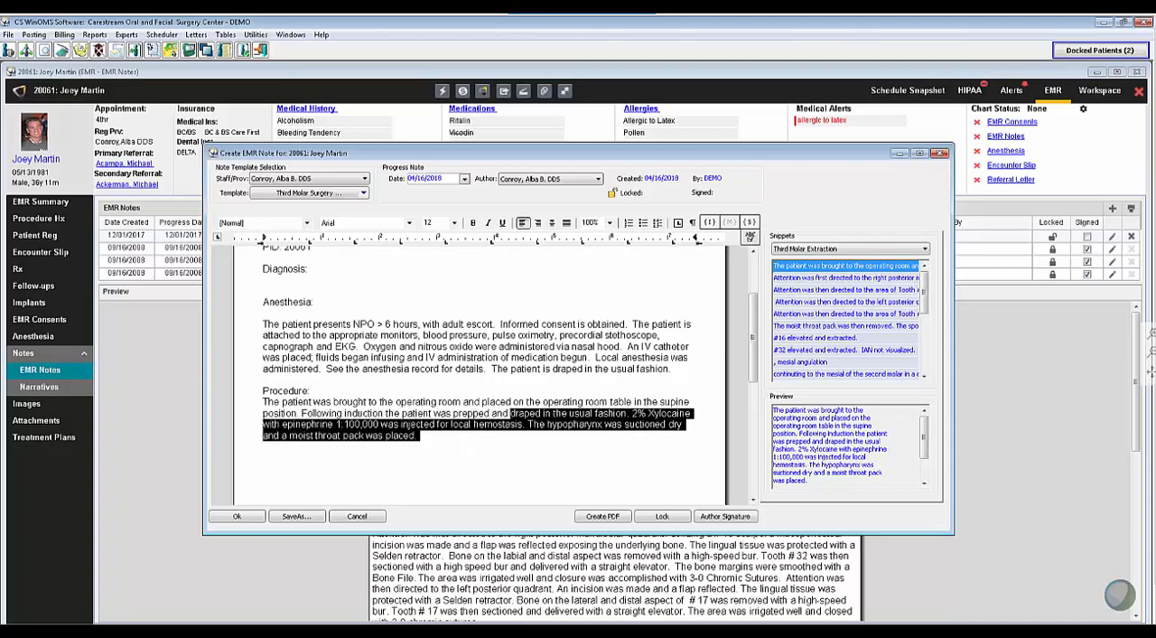
Step: Dismiss the text editing options and close the Snippets pane, keeping the Procedure paragraph
{"action": "right_click", "coordinate": [605, 424]}
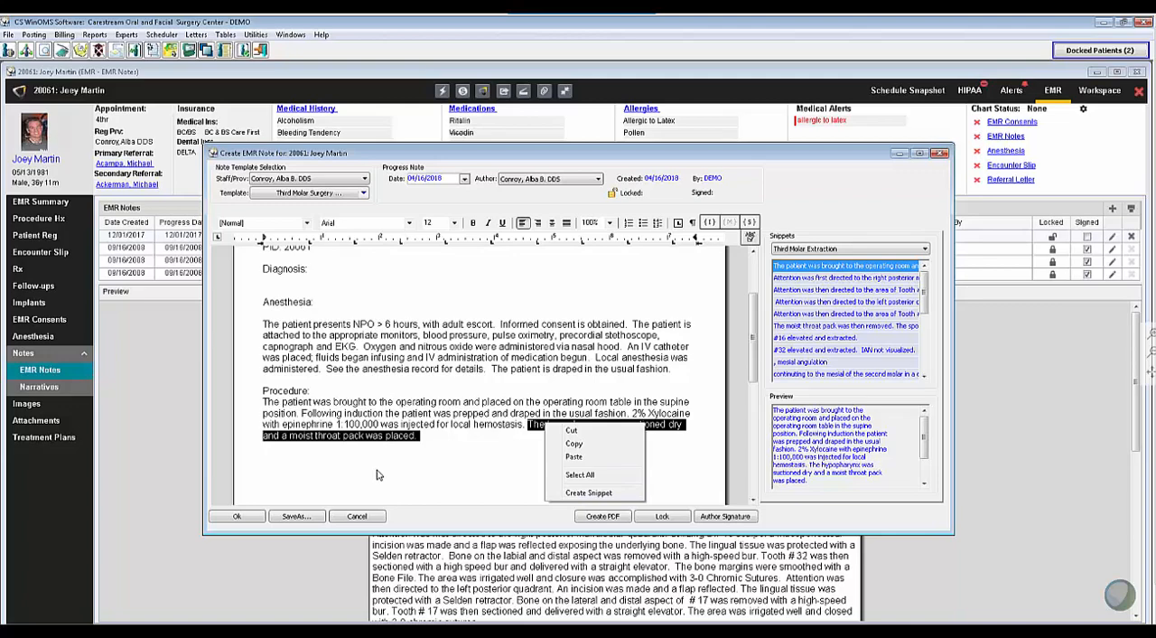
{"action": "left_click", "coordinate": [723, 287]}
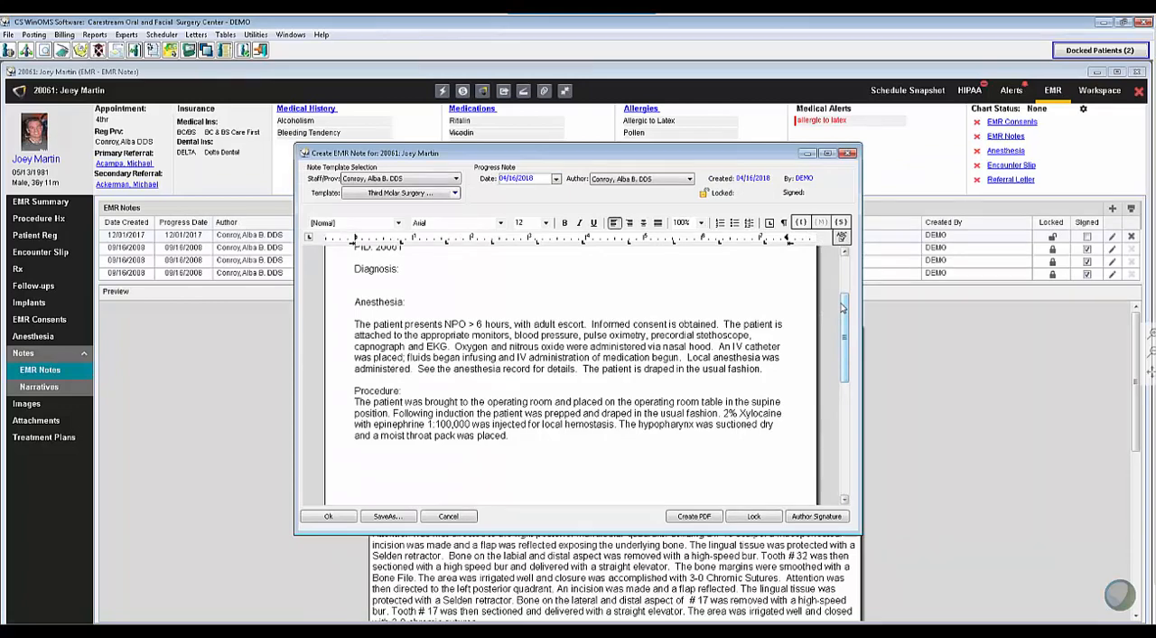
{"action": "mouse_move", "coordinate": [802, 222]}
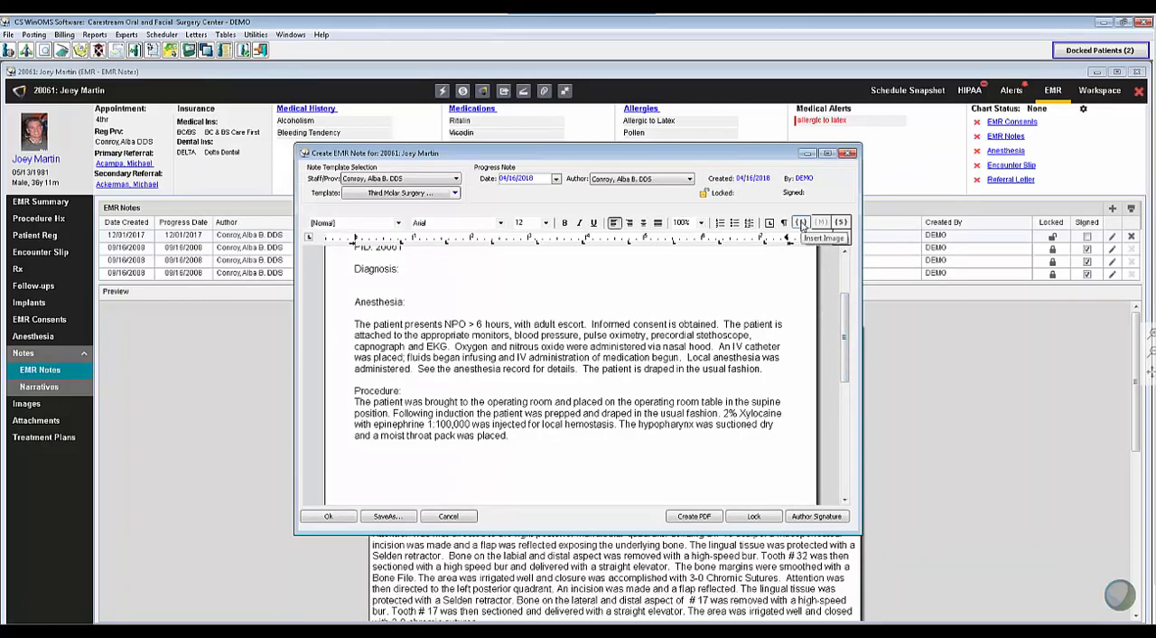
Step: Insert the 'pan' panoramic X-ray image beneath the Procedure paragraph
{"action": "left_click", "coordinate": [801, 222]}
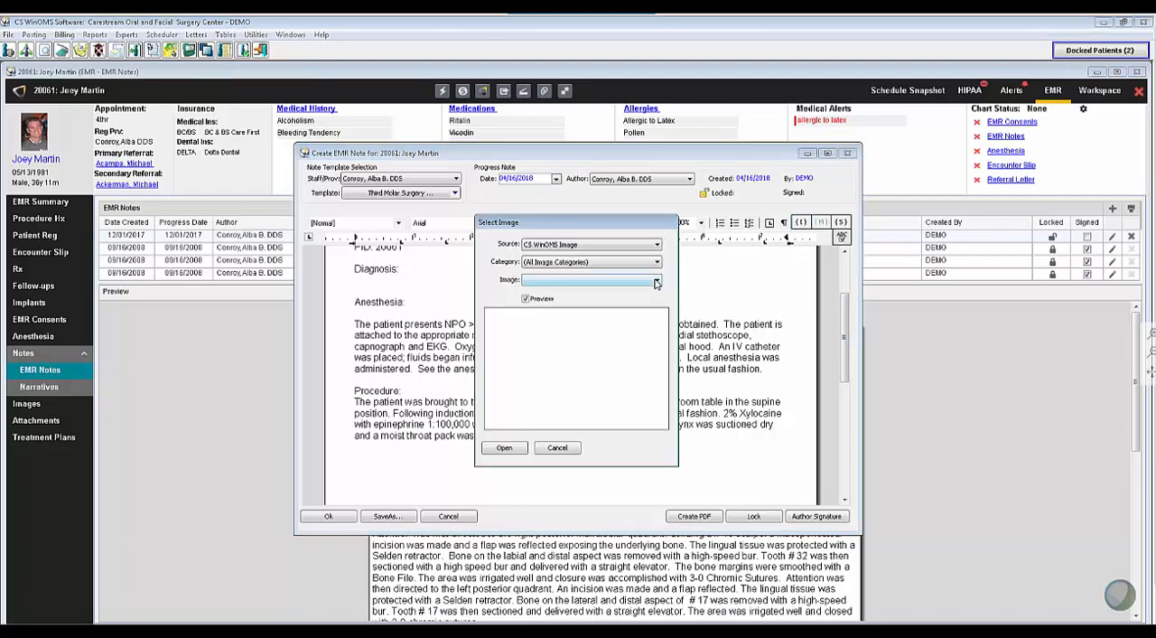
{"action": "type", "text": "pan"}
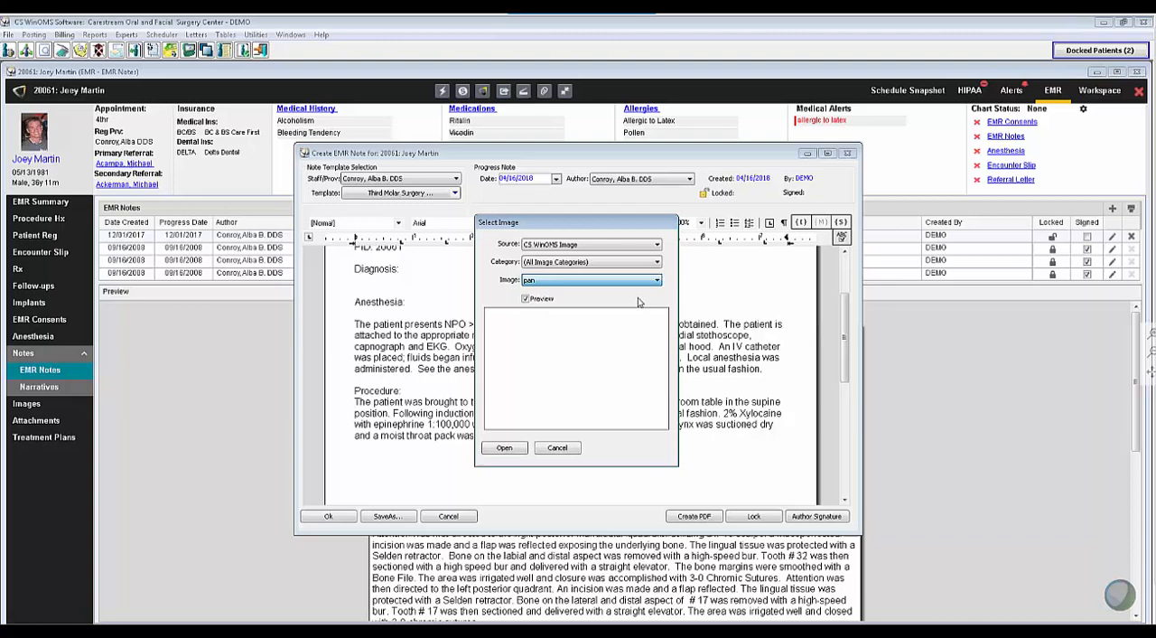
{"action": "left_click", "coordinate": [504, 448]}
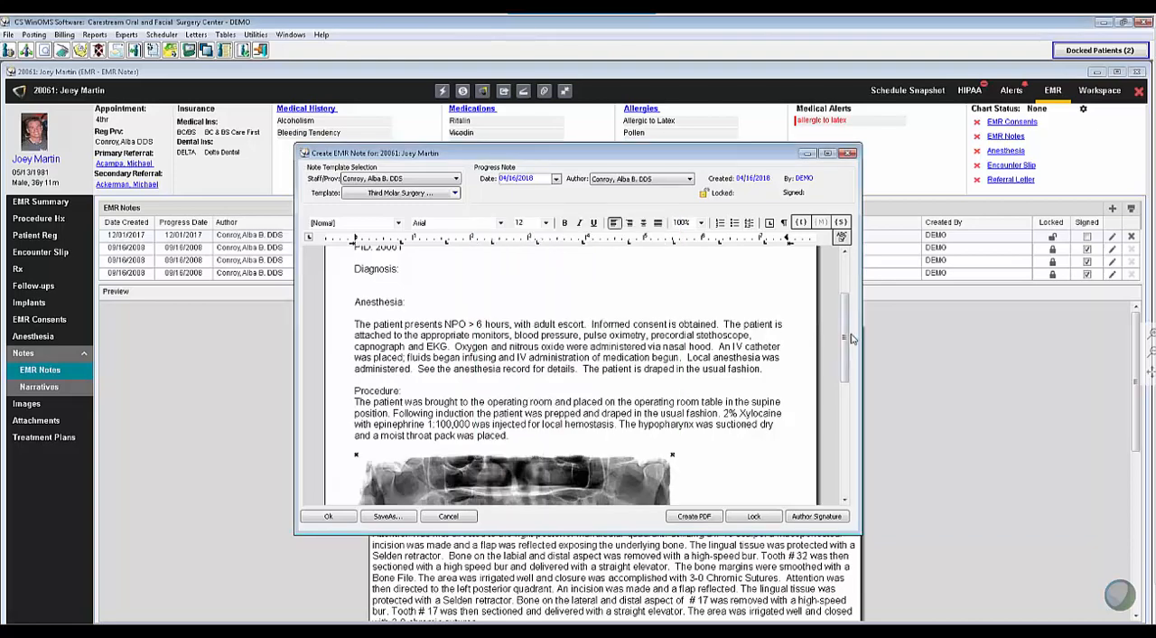
{"action": "scroll", "scroll_direction": "down", "scroll_amount": 3}
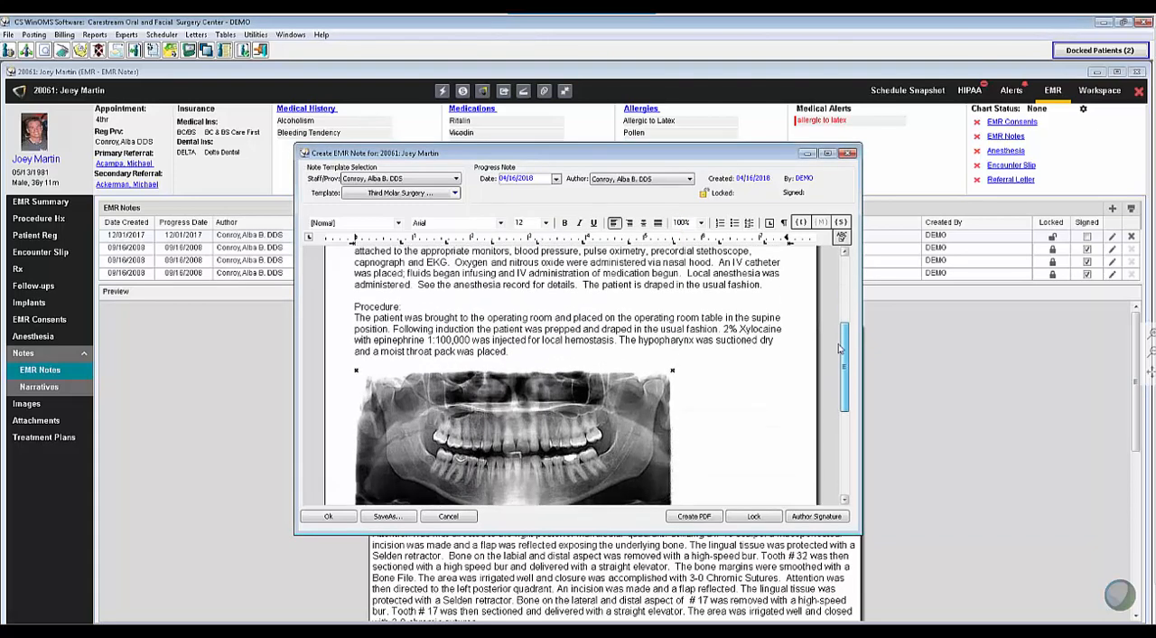
{"action": "scroll", "scroll_direction": "down", "scroll_amount": 3}
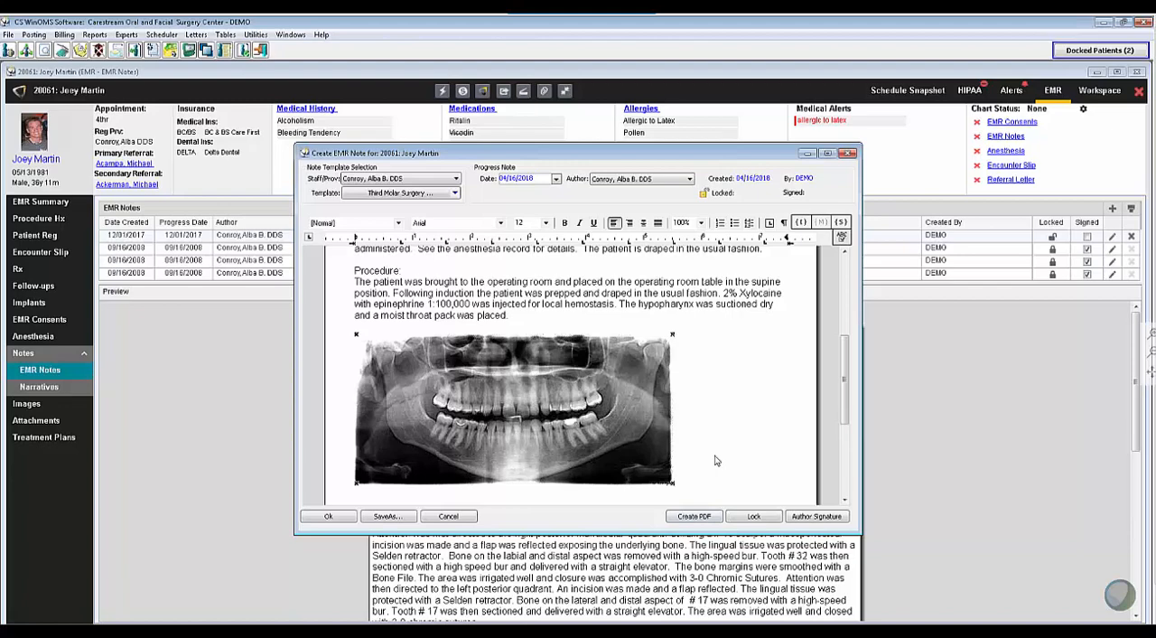
{"action": "mouse_move", "coordinate": [496, 516]}
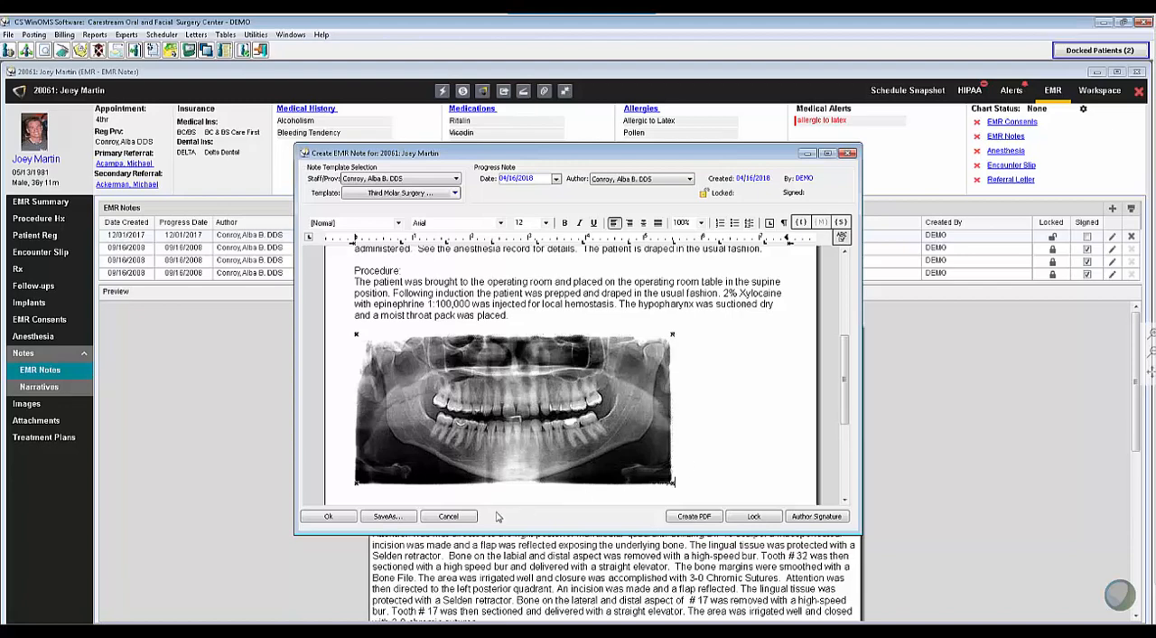